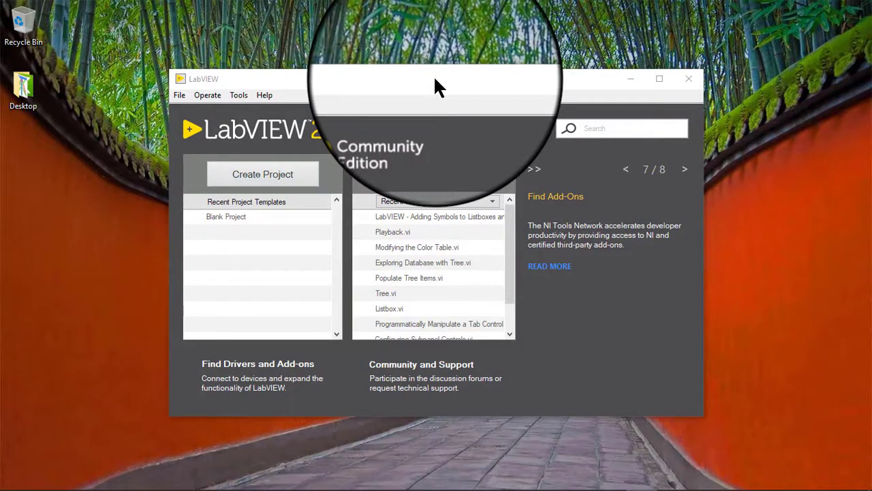
Create a new blank VI with Ctrl+N to hold the listbox and tree.
left_click(436, 89)
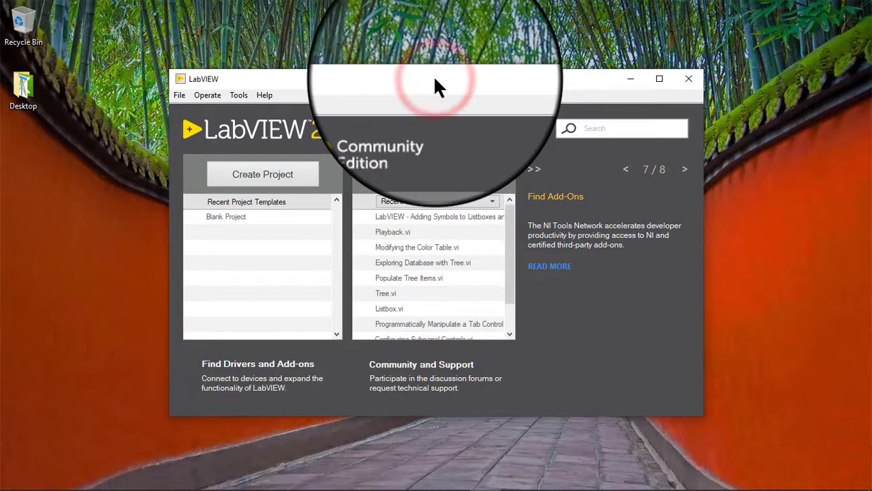
key("ctrl+n")
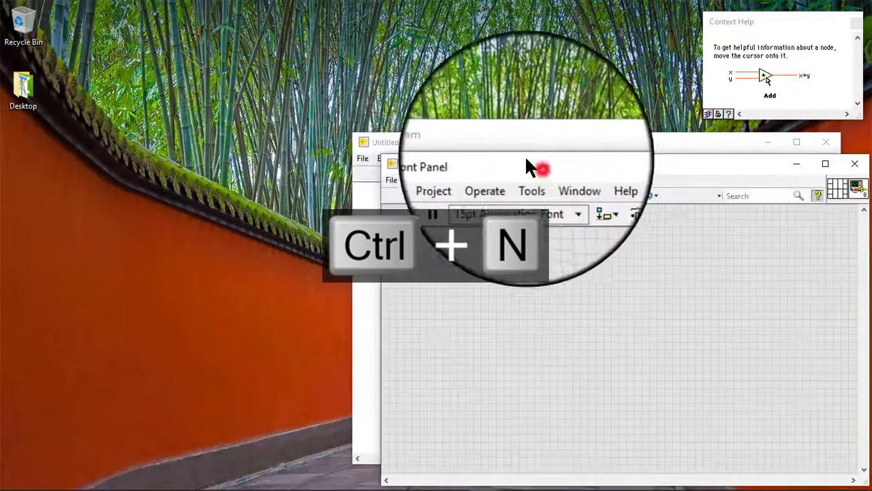
key("ctrl+n")
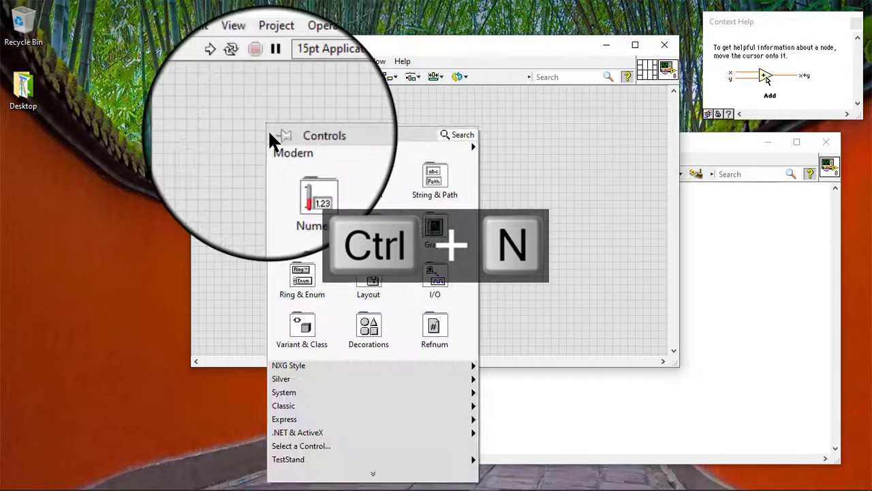
key("ctrl+n")
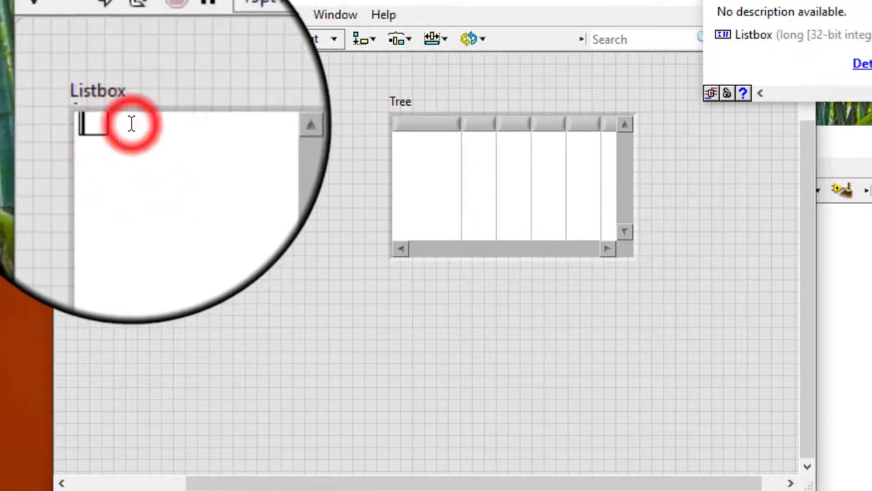
Enter L1 as the first item in both the listbox and the tree.
type("L1")
left_click(188, 144)
type("L2")
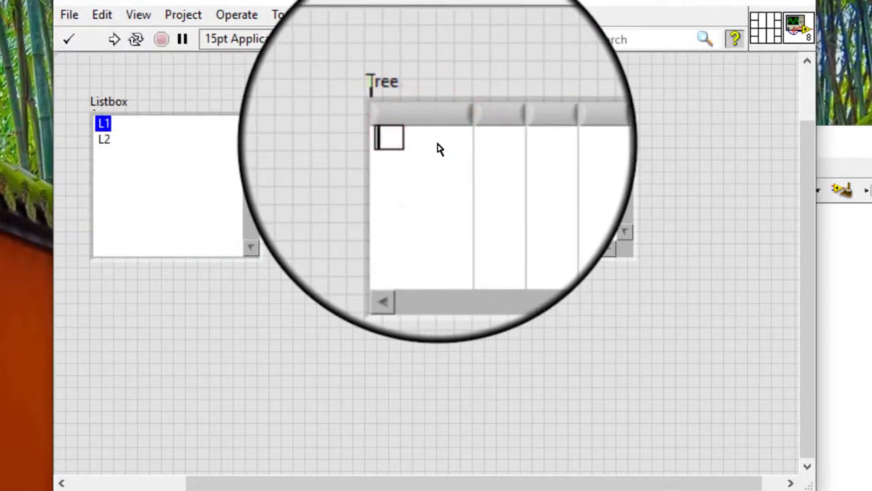
type("L1")
left_click(421, 185)
type("L3")
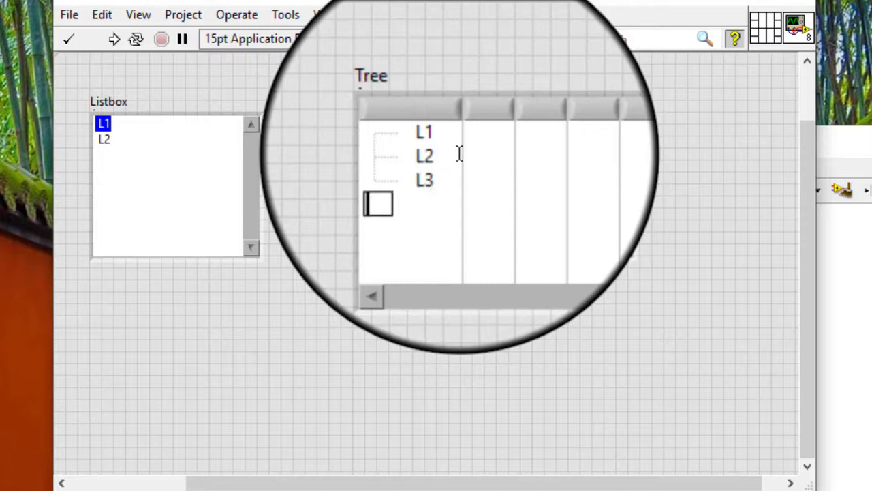
Add tree rows L2 1, L2 2 and L2 3, with L2 3 nested as a child.
type("L2 1")
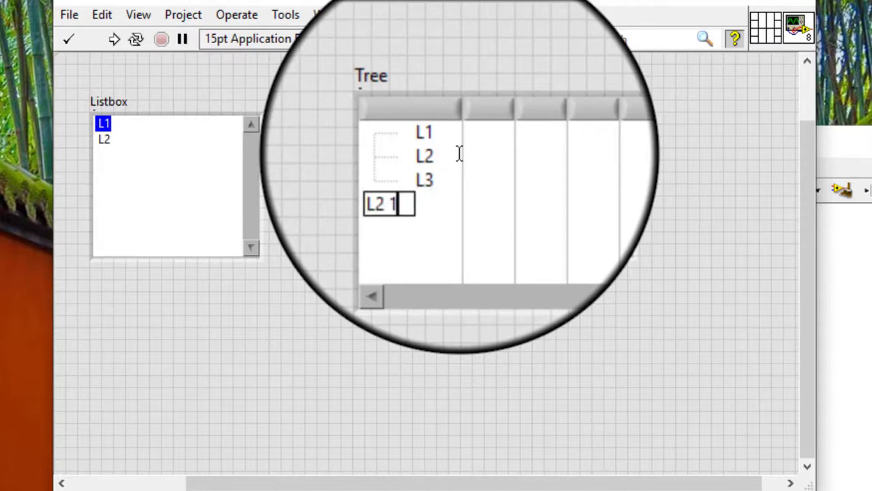
key("enter")
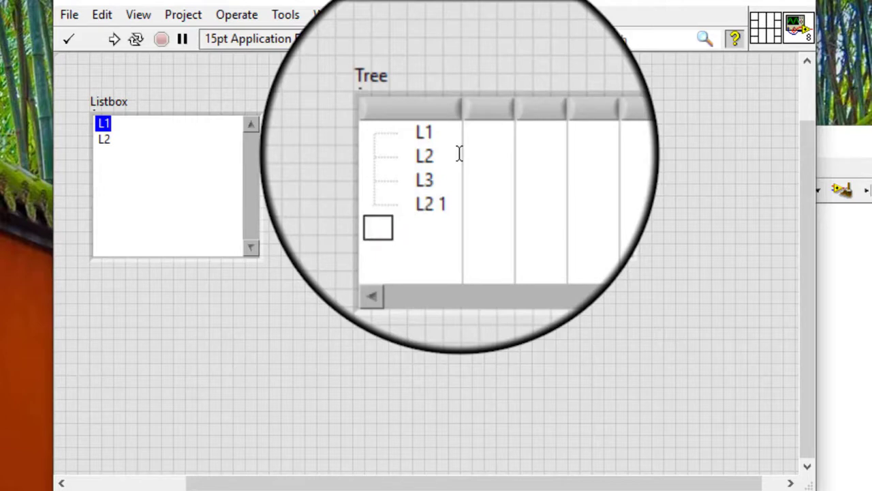
type("L2 2")
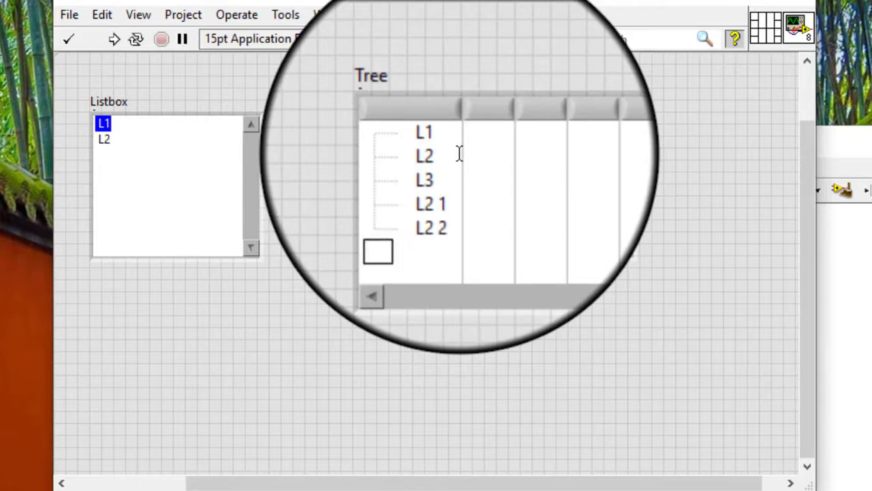
type("L2 3")
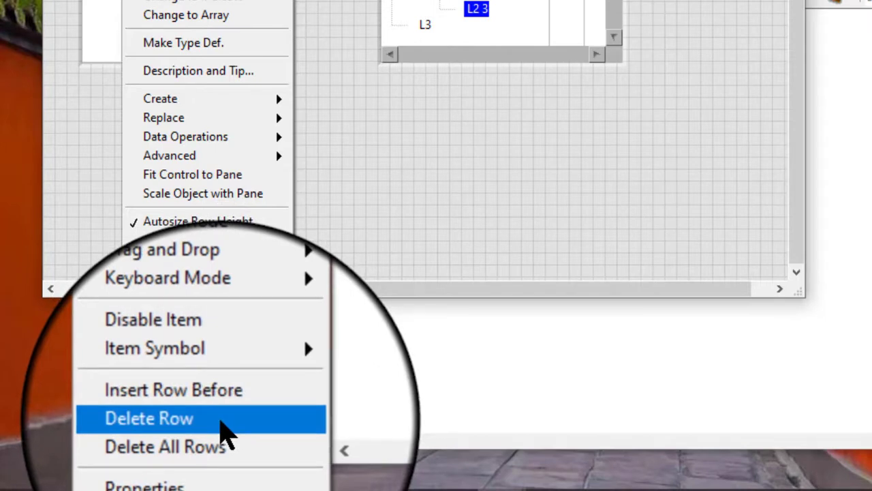
Delete the L2 row from the listbox, leaving only L1.
left_click(149, 417)
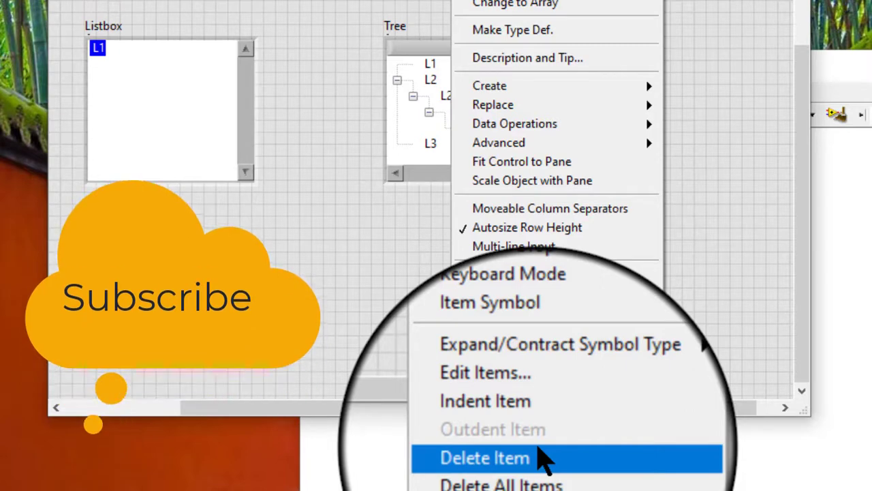
Delete tree item L2 with its nested children, keeping L1 and L3.
left_click(485, 457)
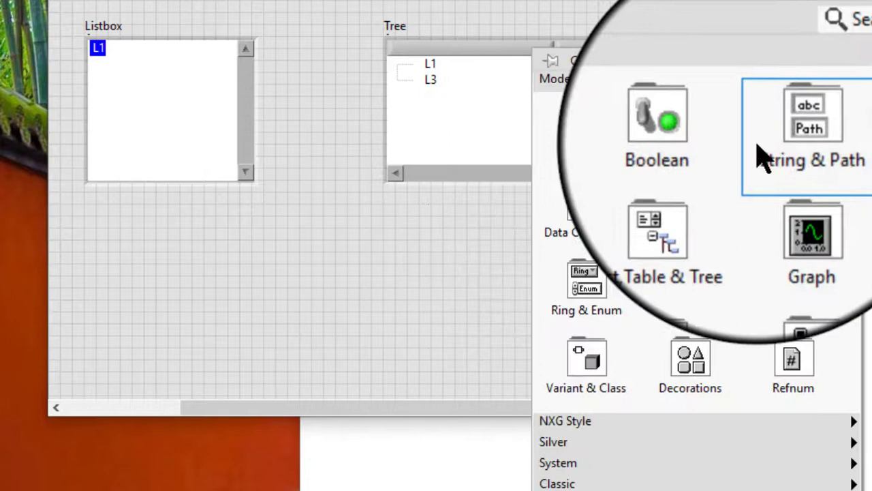
Place a String indicator from the String & Path palette onto the front panel.
left_click(810, 112)
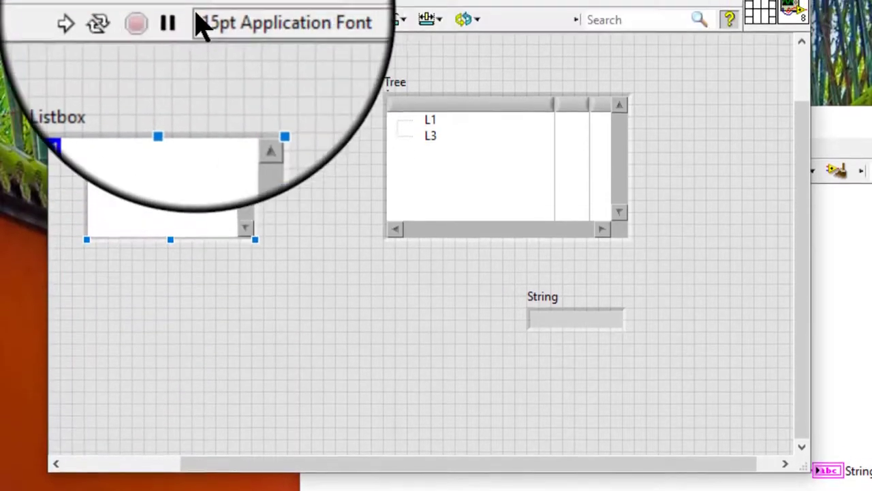
Show the tree's selected item L3 in the String indicator.
left_click(109, 22)
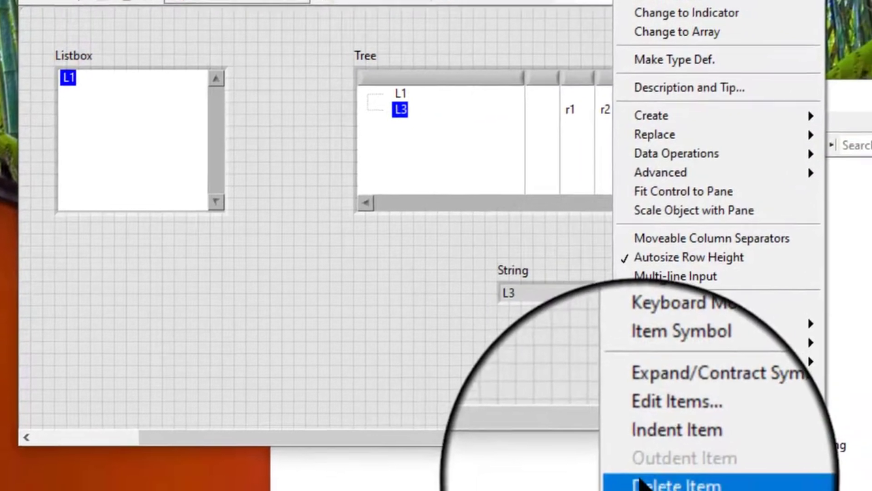
Delete the L3 item from the tree so only L1 remains.
left_click(675, 484)
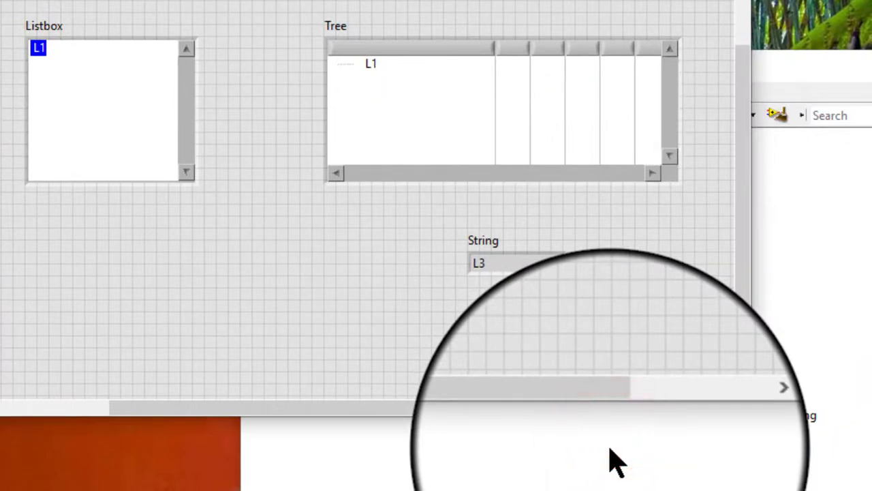